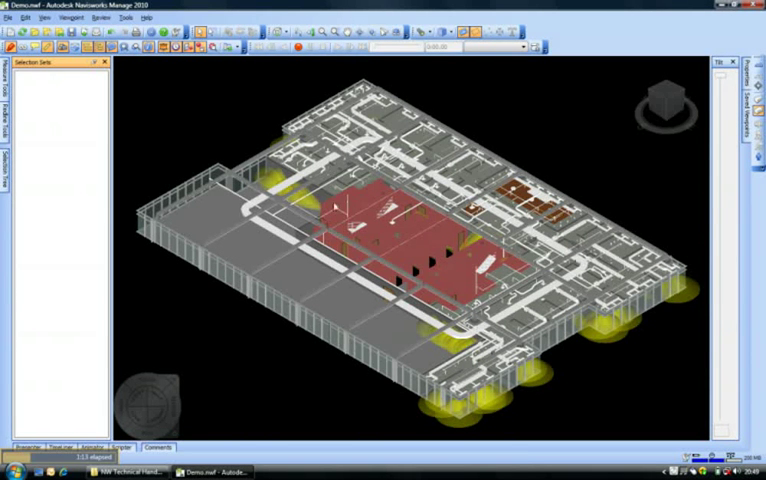
mouse_move(100, 112)
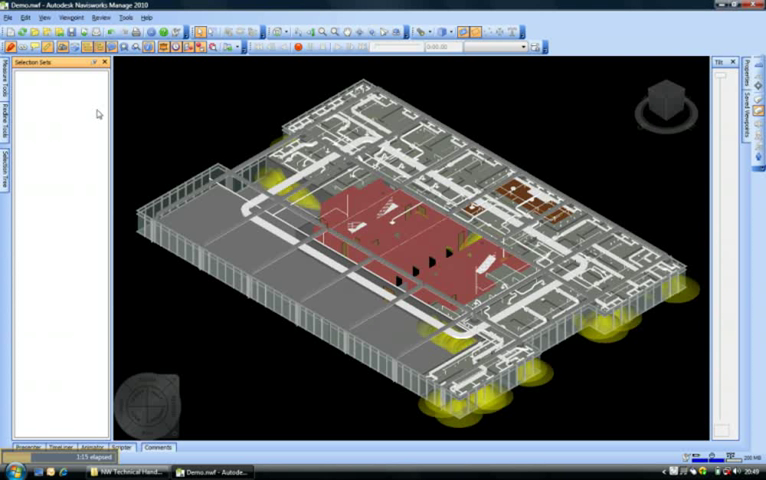
mouse_move(126, 130)
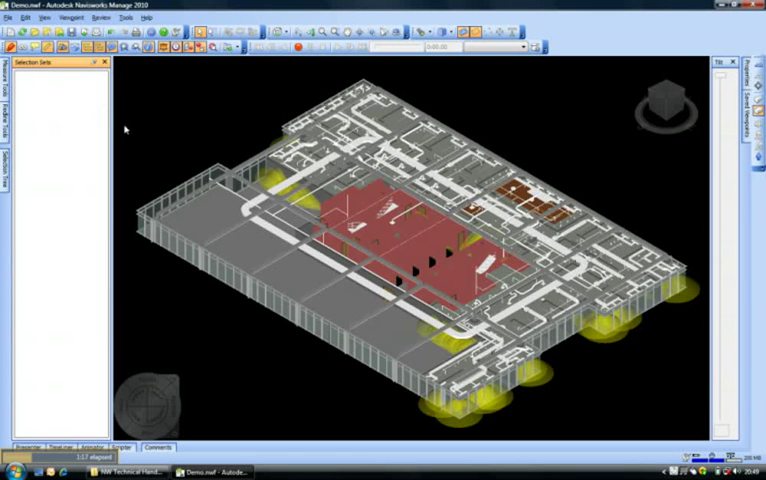
mouse_move(136, 140)
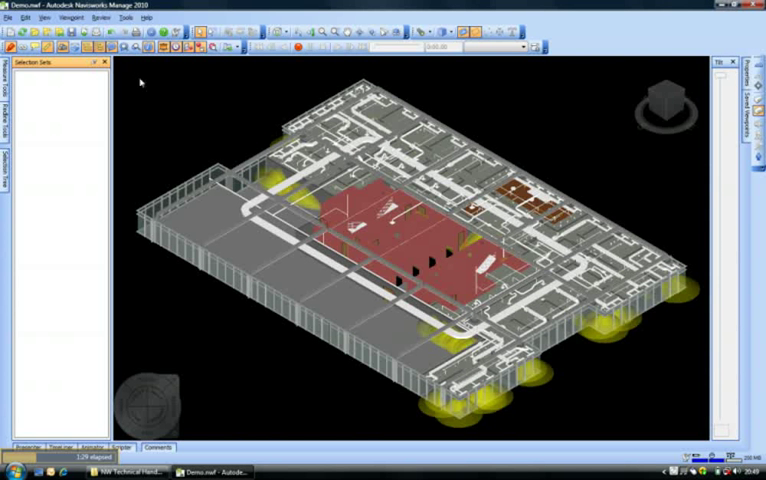
mouse_move(70, 100)
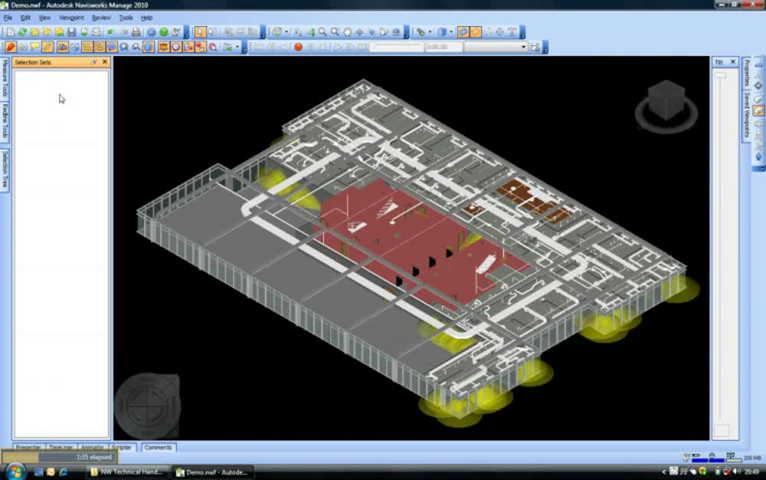
mouse_move(240, 184)
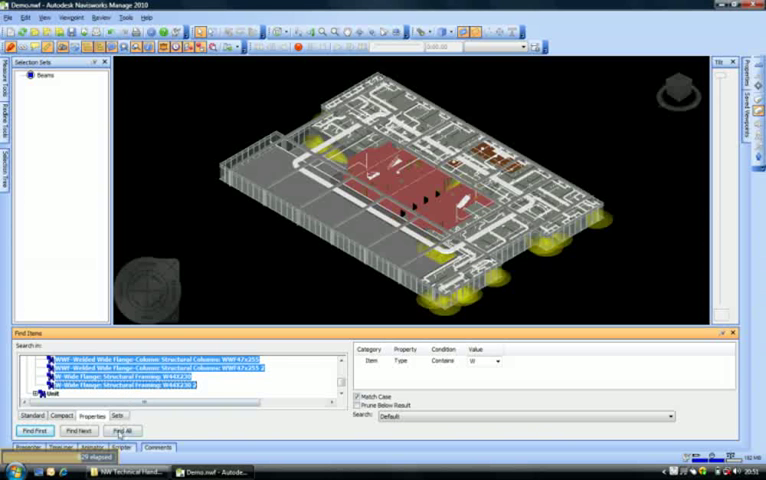
- Find All matching items and add the current search as a second search set beside Rooms
left_click(124, 430)
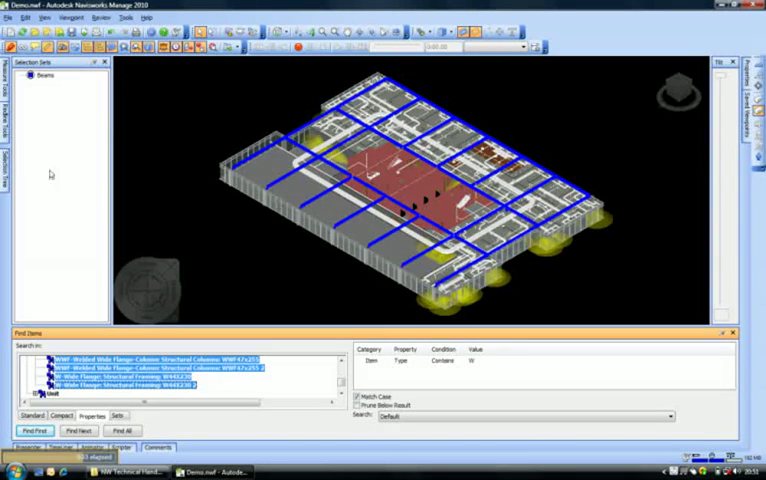
right_click(40, 76)
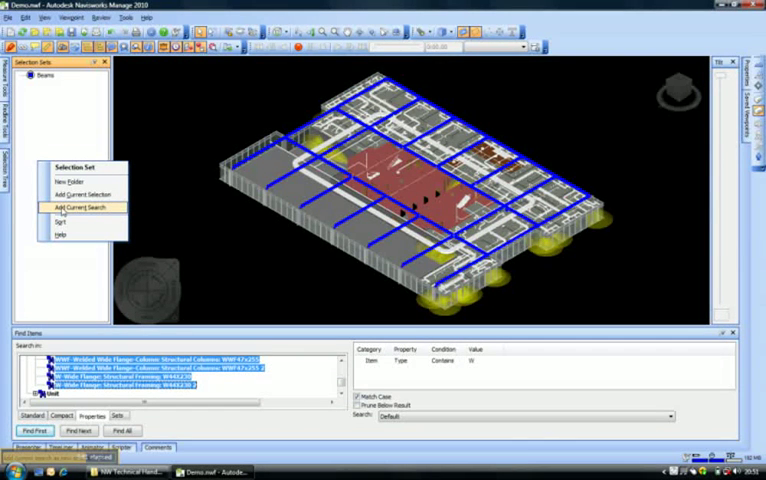
left_click(76, 208)
type("Structural")
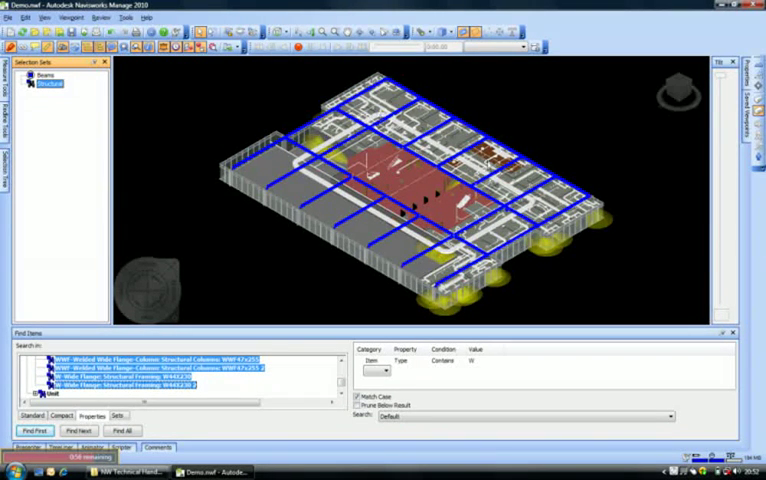
mouse_move(162, 156)
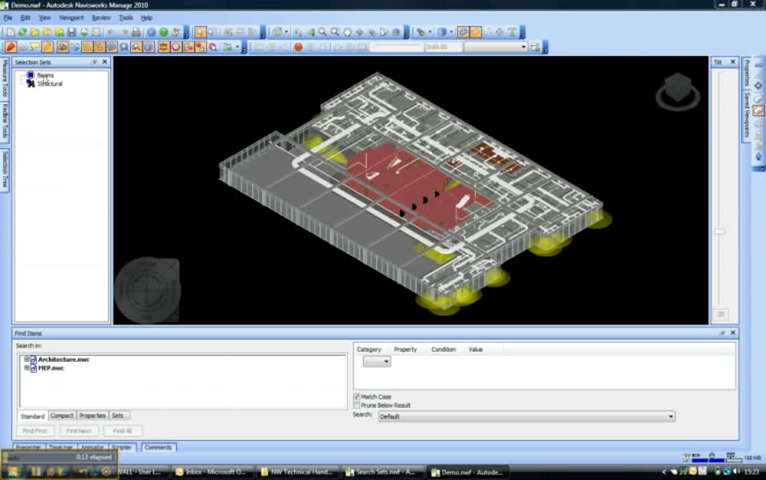
- Select the new search set in the Selection Sets list to rename it Structural
left_click(48, 82)
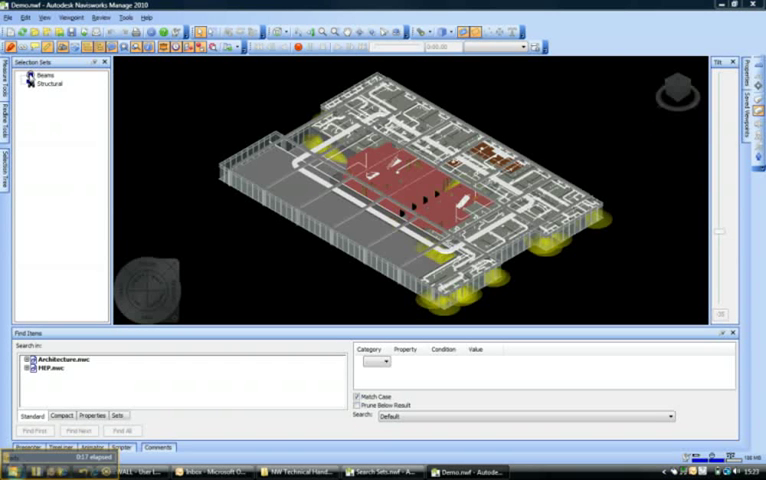
mouse_move(46, 108)
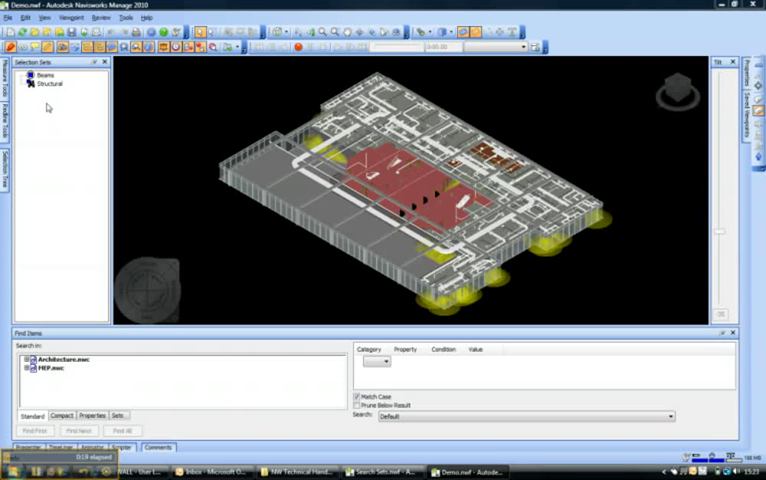
mouse_move(30, 96)
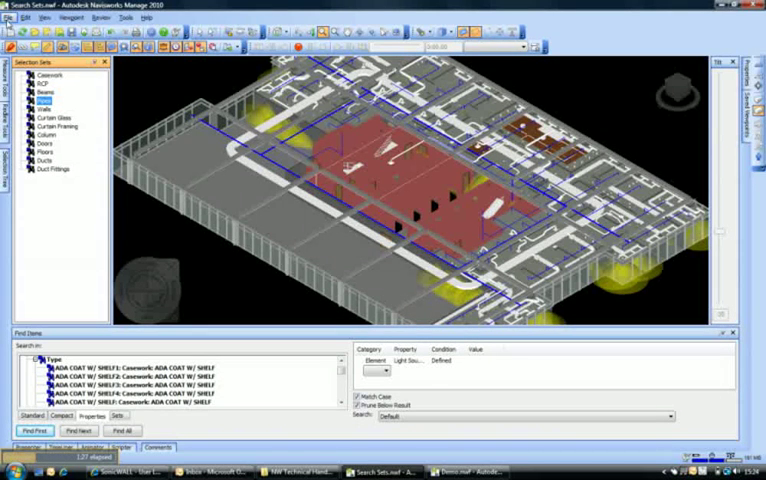
- Export the search sets via File > Export > Search Sets XML, opening the save dialog
left_click(20, 16)
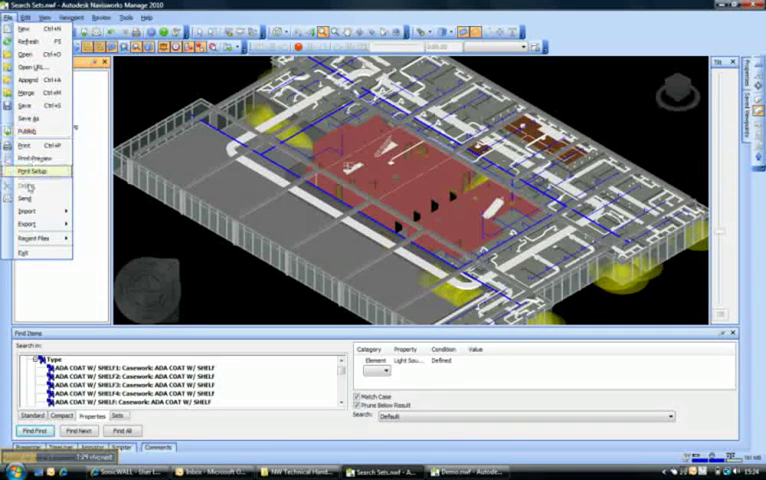
left_click(20, 224)
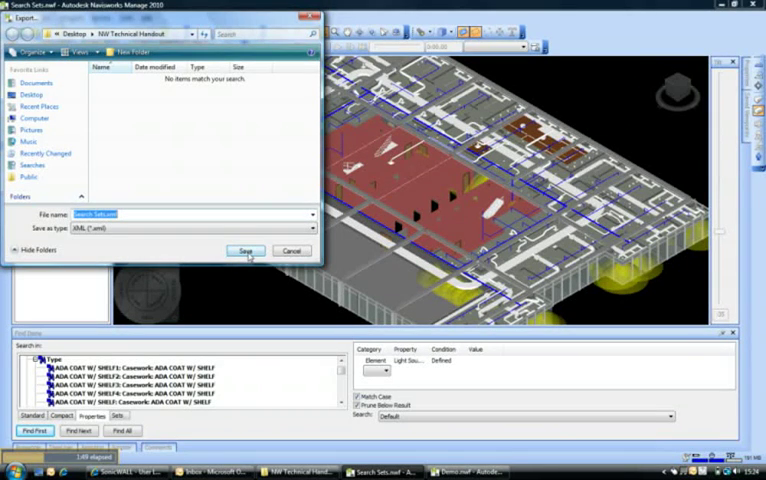
left_click(244, 250)
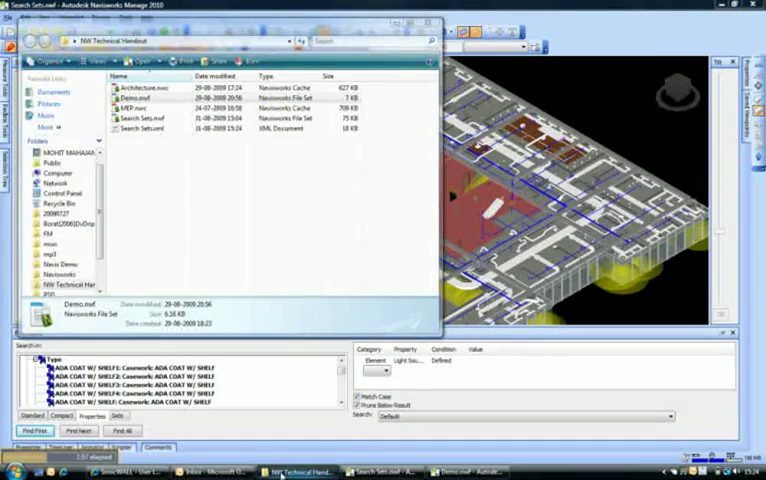
mouse_move(140, 128)
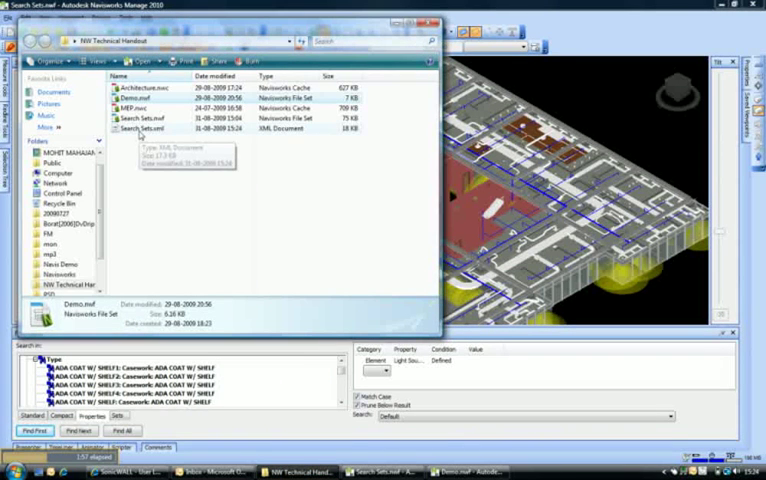
- Open Demo.nwf from the NW Technical Handout folder in Navisworks
left_click(150, 128)
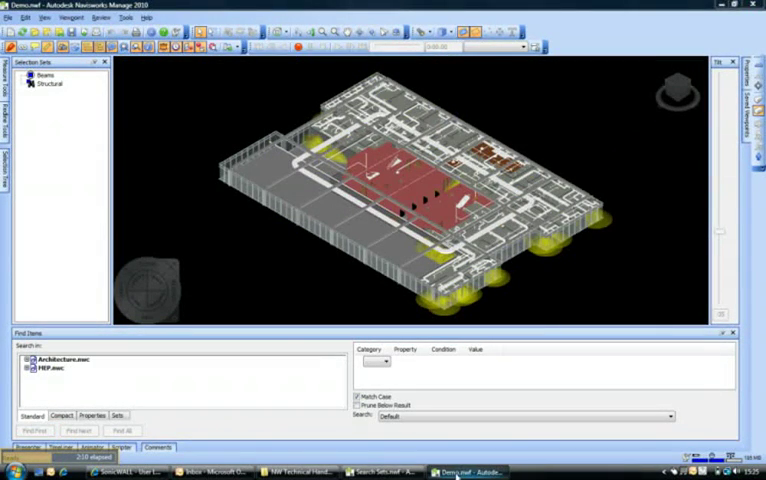
mouse_move(58, 148)
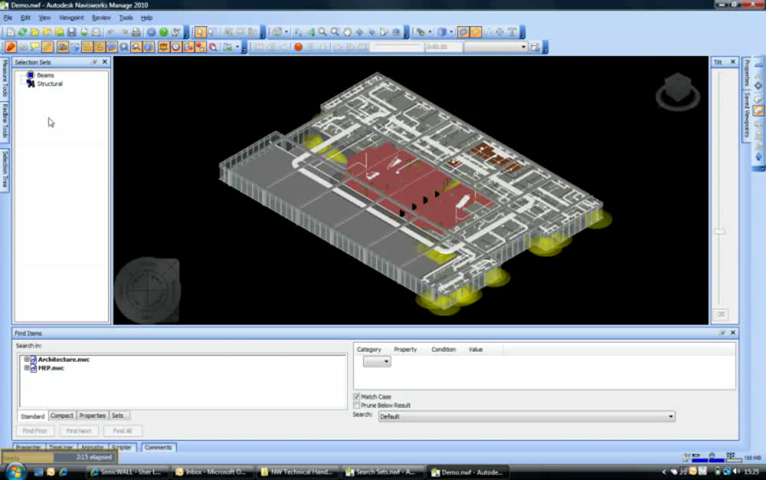
- Start File > Import > Search Sets XML to bring the saved sets into the Demo model
left_click(12, 16)
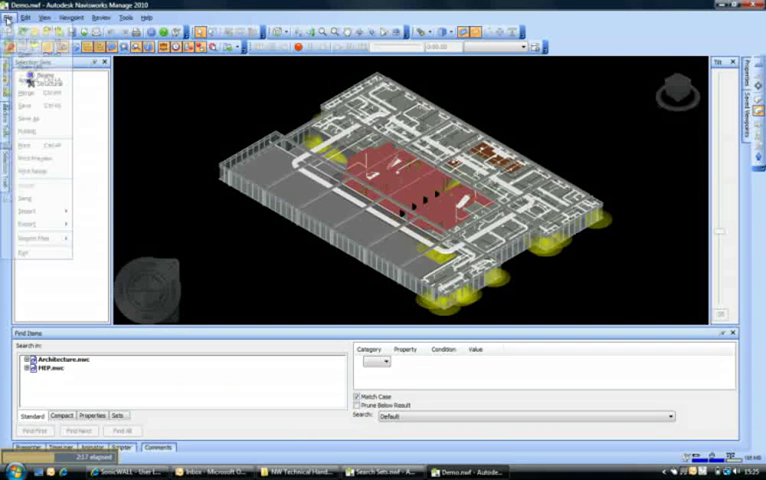
left_click(30, 212)
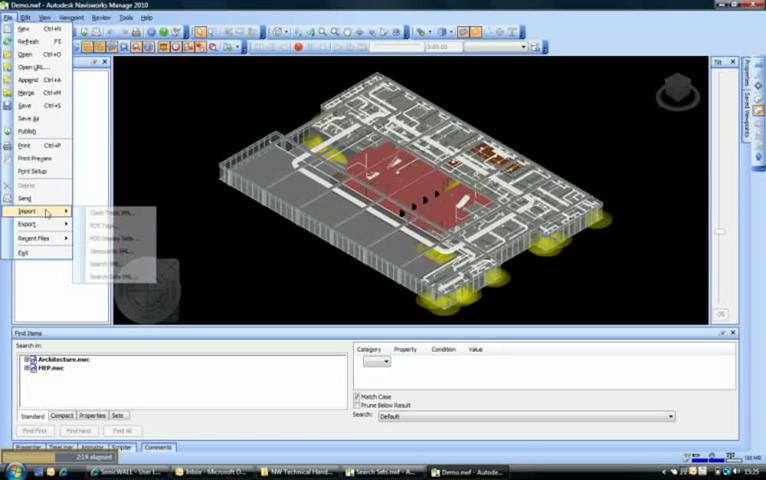
mouse_move(108, 276)
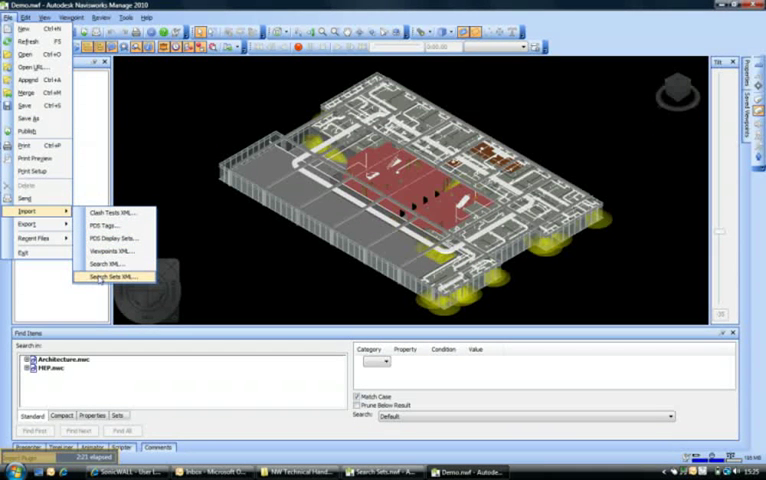
left_click(112, 276)
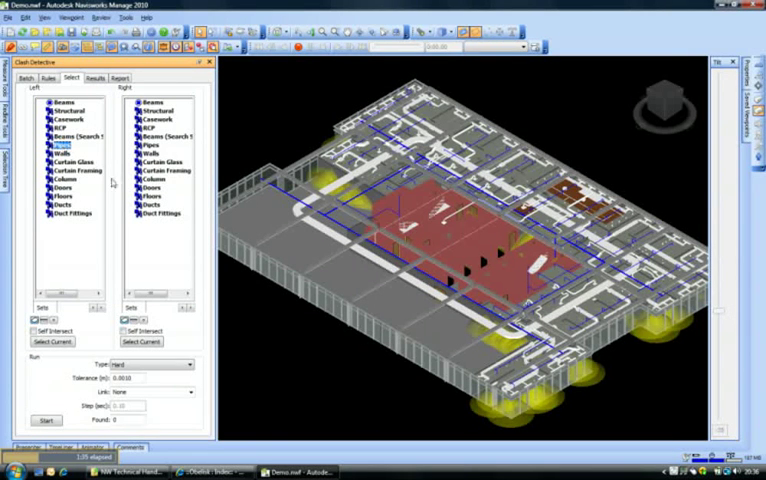
- Choose Pipes on the left and Ducts on the right, then start the clash test
left_click(150, 198)
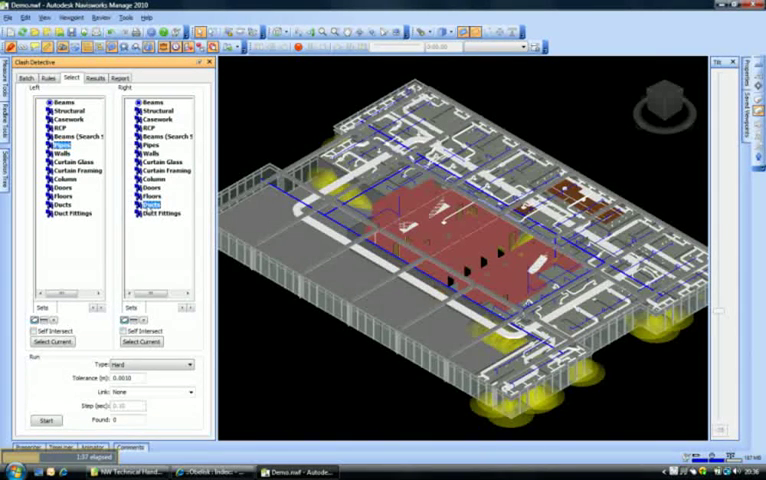
left_click(160, 212)
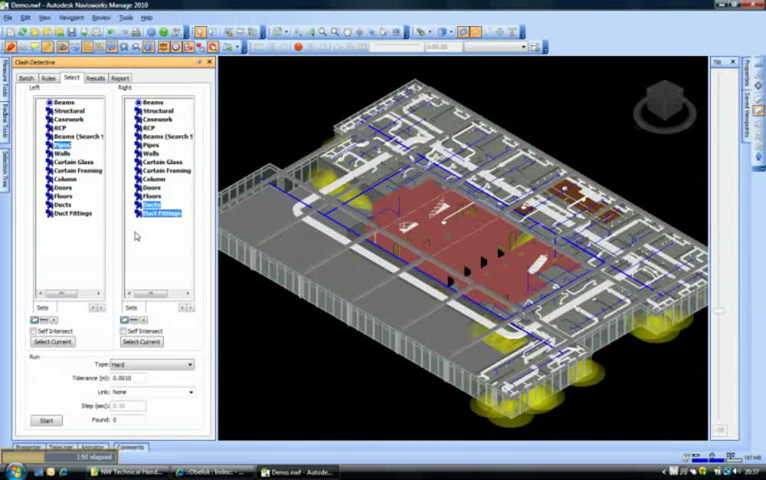
mouse_move(56, 386)
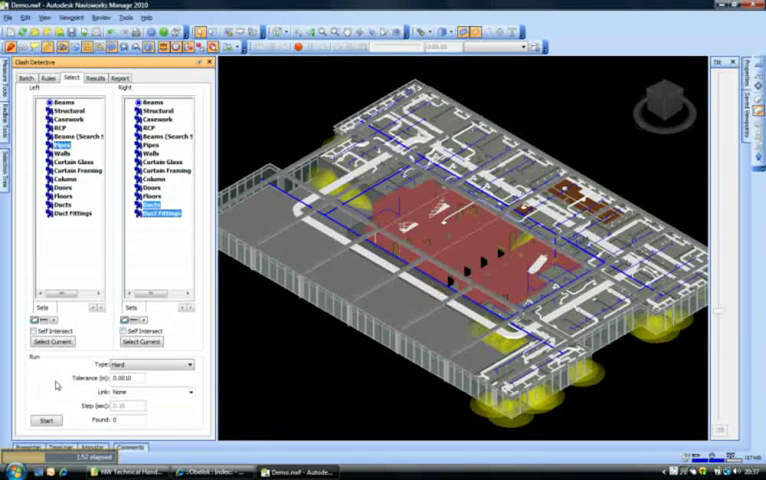
left_click(44, 420)
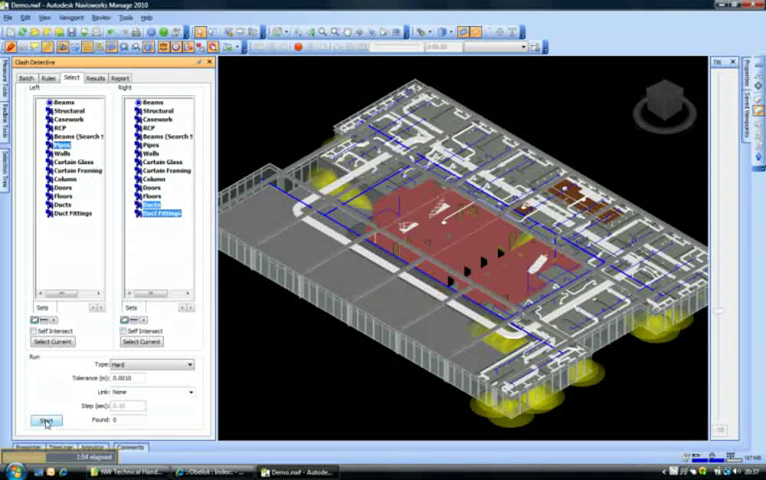